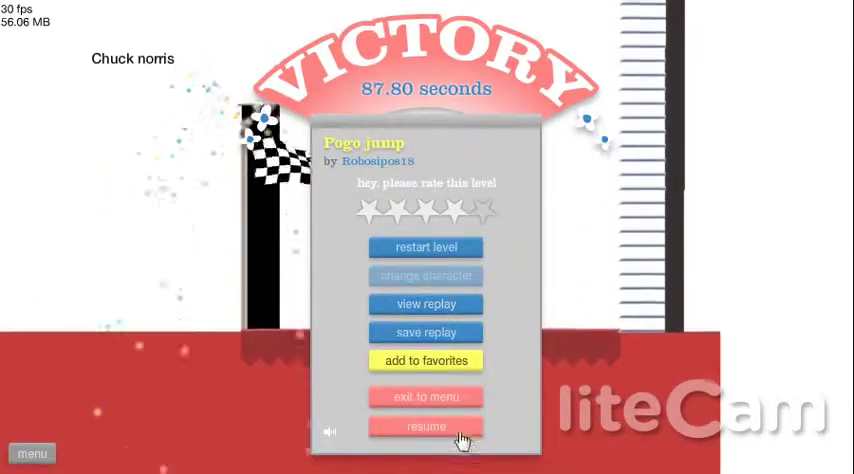
Exit the finished Pogo jump level back to the user-submitted levels list
click(424, 396)
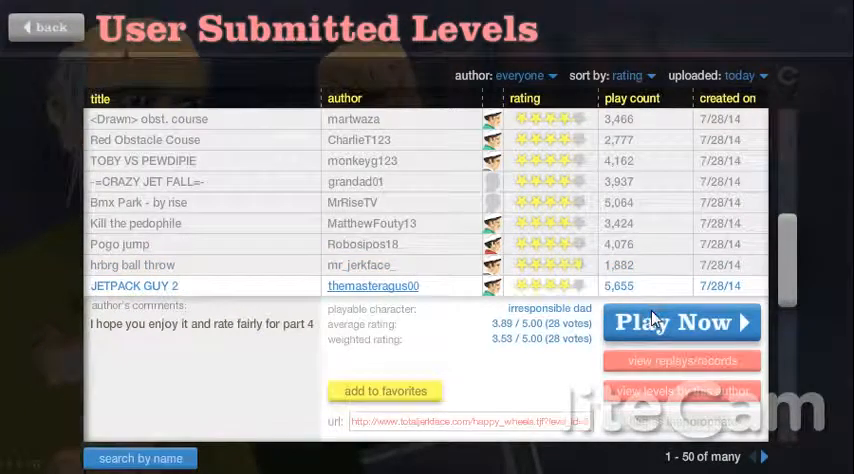
Start JETPACK GUY 2 and play it through to victory
click(682, 322)
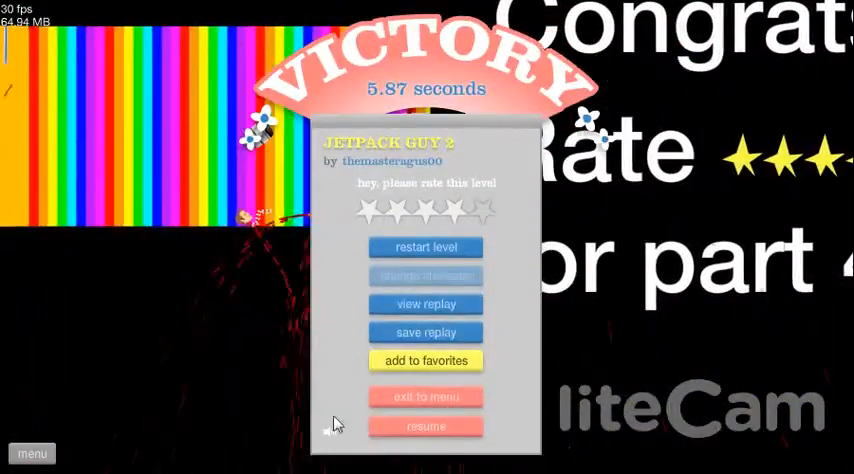
Return to the level list, choose GLP.TV B O X and start playing it
click(424, 396)
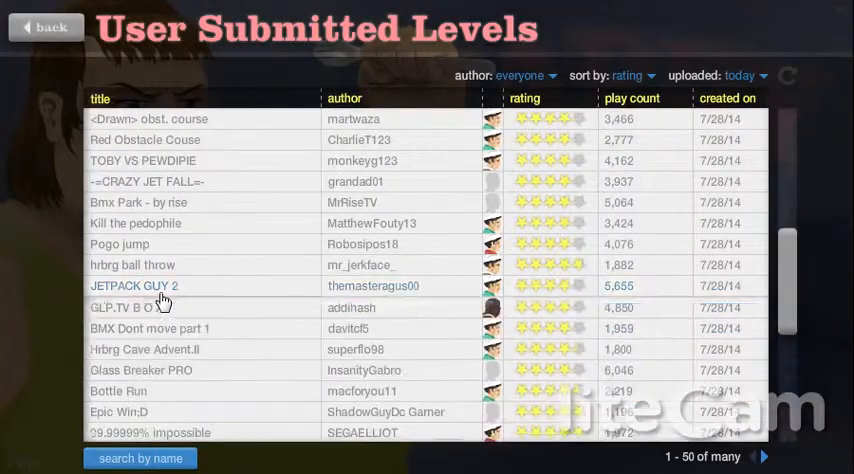
click(128, 284)
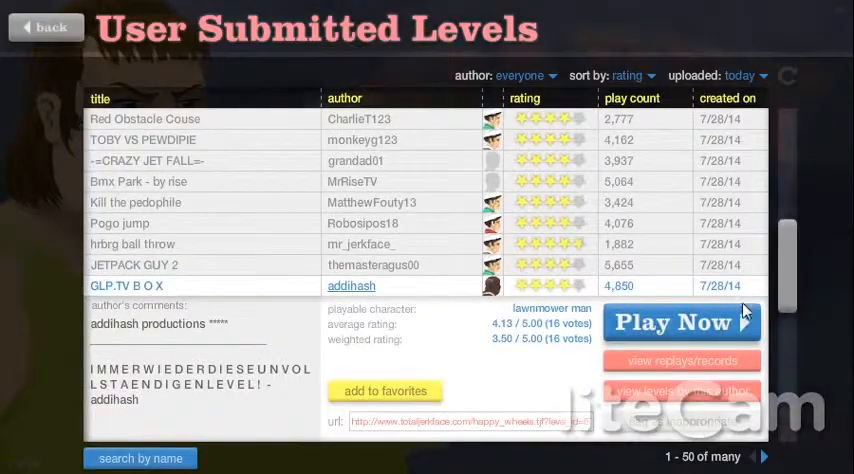
click(680, 322)
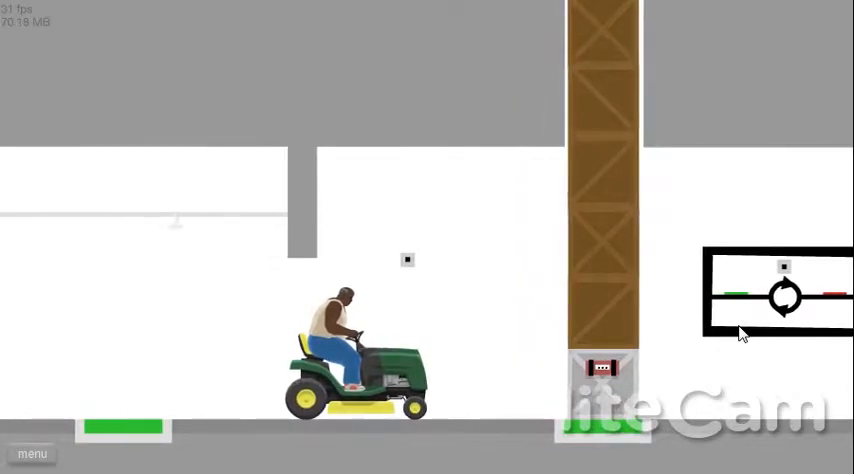
mouse_move(284, 32)
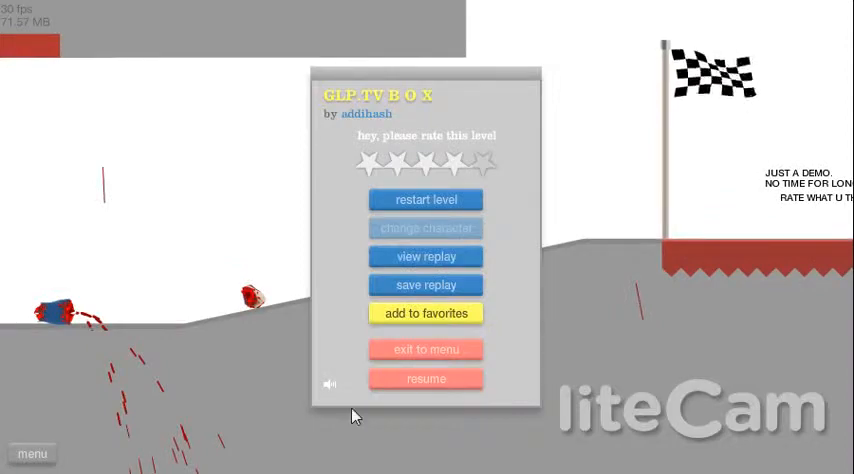
Exit the finished levels, view Glass Breaker PRO's details and launch it
click(424, 348)
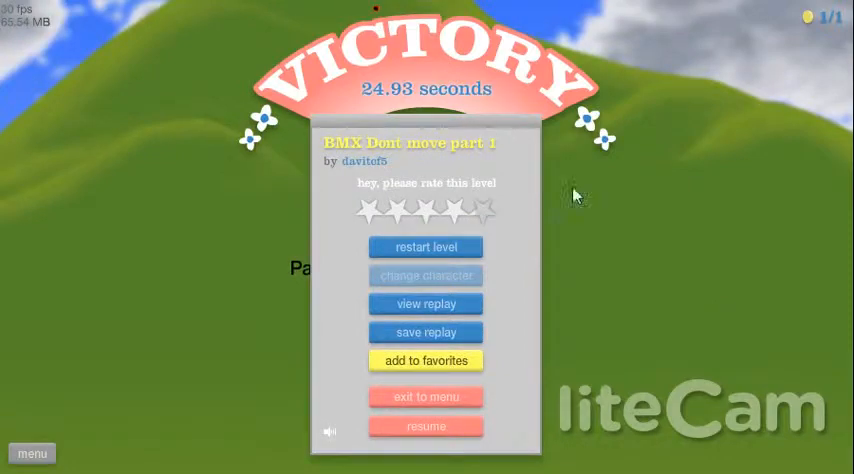
click(426, 396)
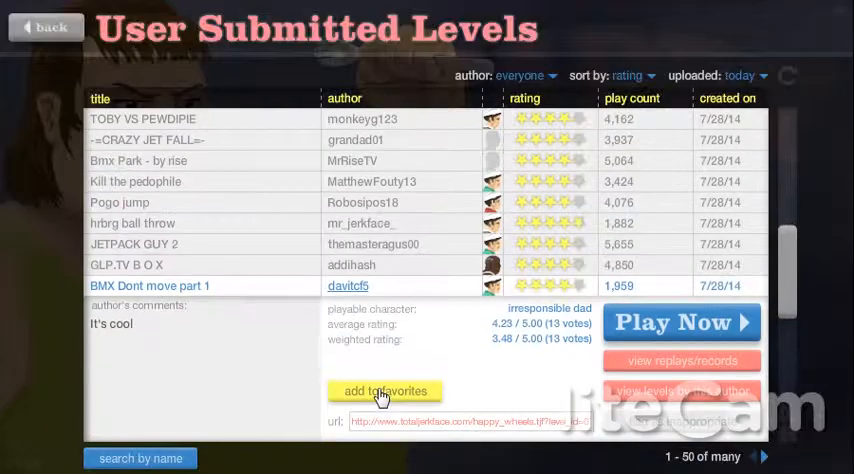
mouse_move(204, 278)
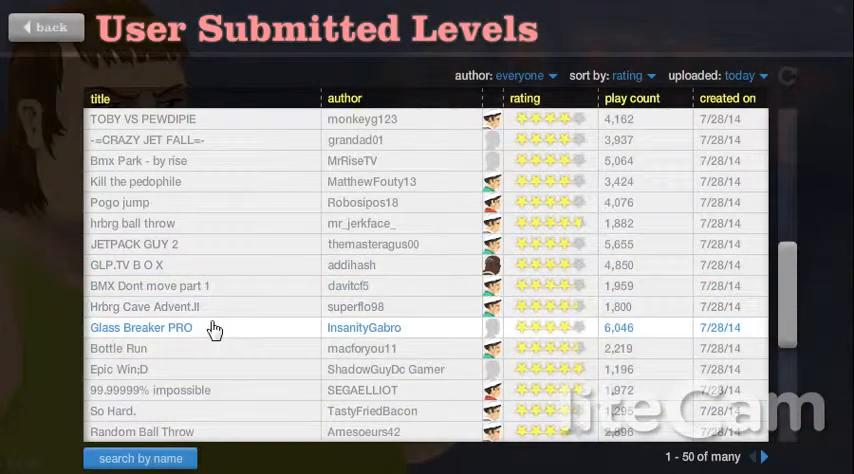
click(140, 328)
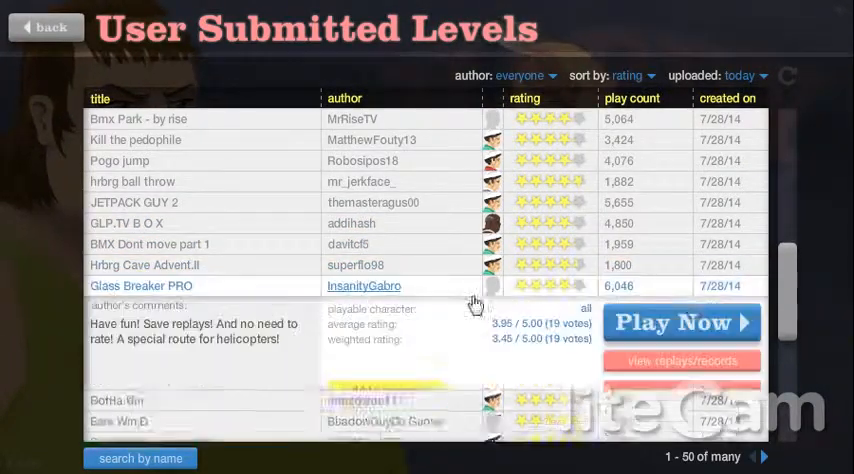
click(680, 322)
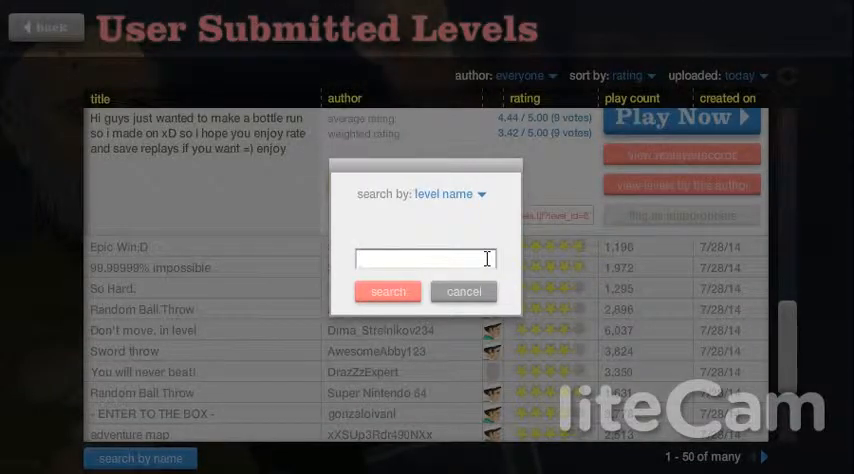
Search level names for THE SIMPSONS and launch The Simpsons Quiz 2 from the results
text(T)
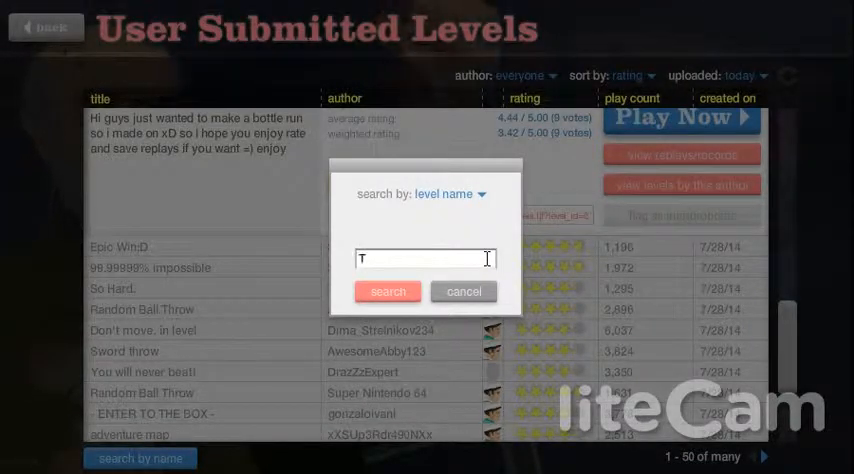
text(HE SIM)
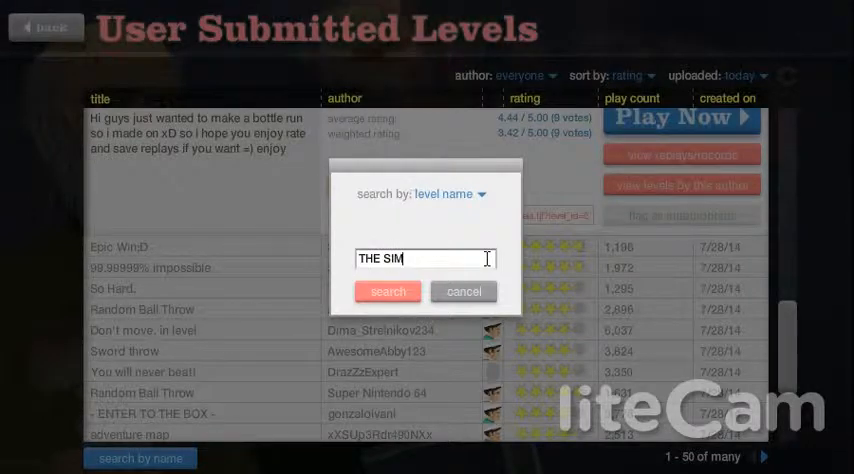
click(388, 292)
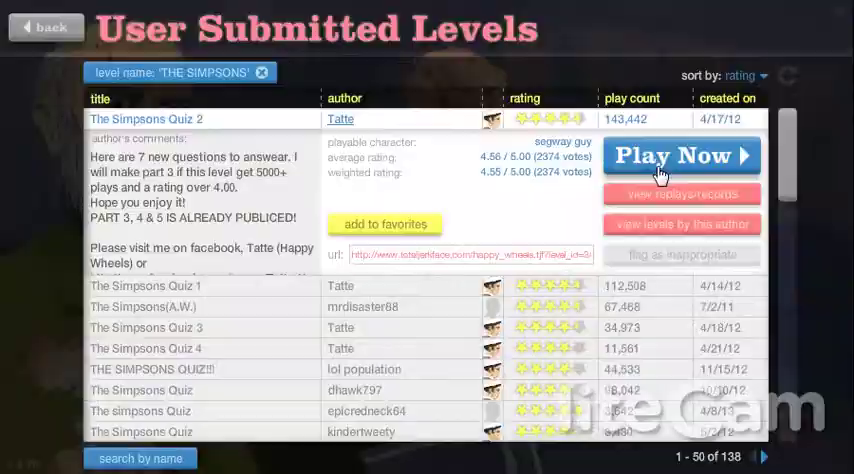
click(680, 156)
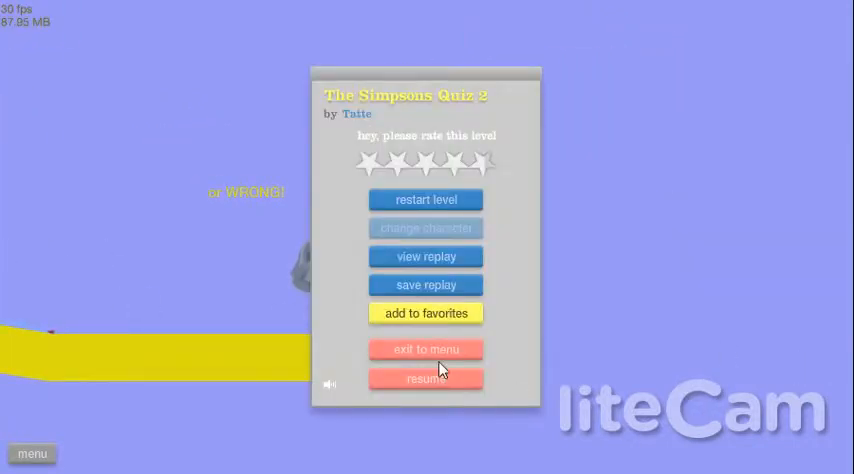
Leave The Simpsons Quiz 2 and launch The Simpsons Quiz from the search results
click(424, 348)
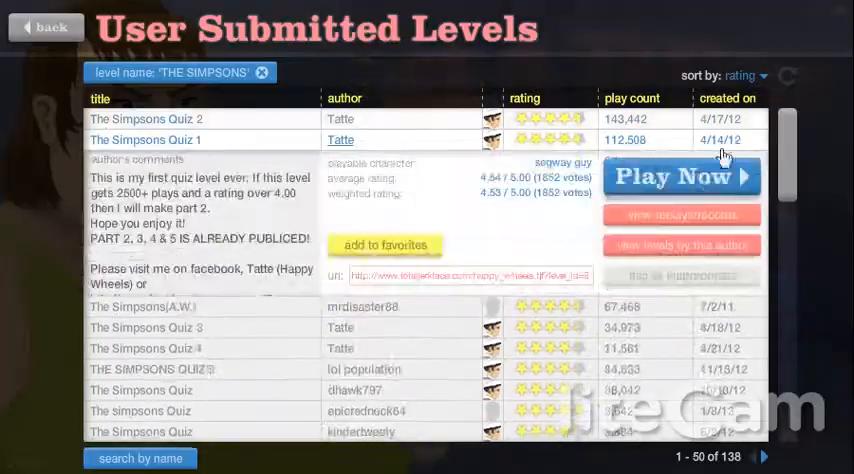
click(680, 176)
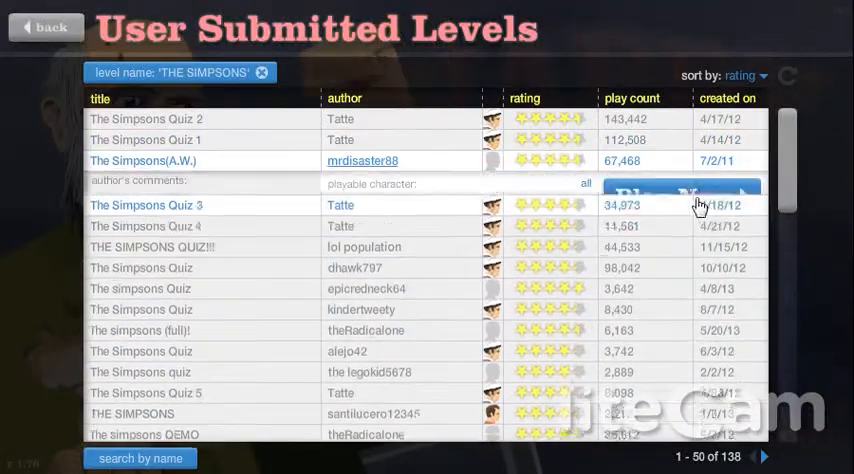
Dismiss the level-loading error and retry launching The Simpsons A.W.I level
click(684, 196)
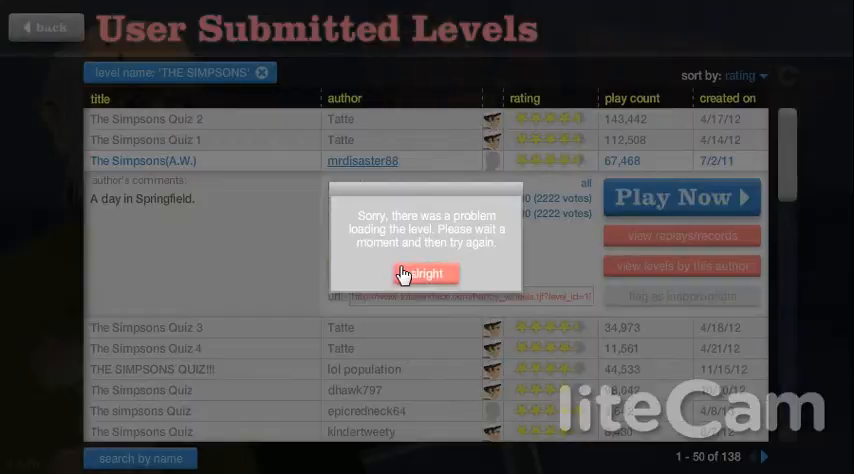
click(424, 272)
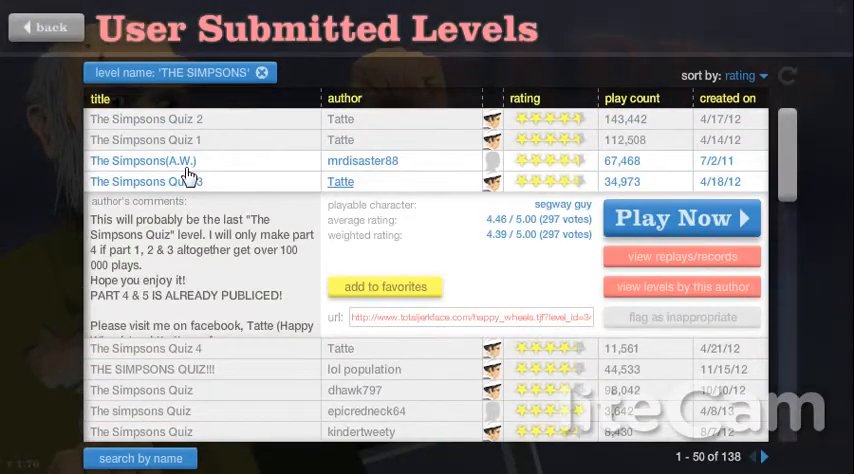
click(680, 218)
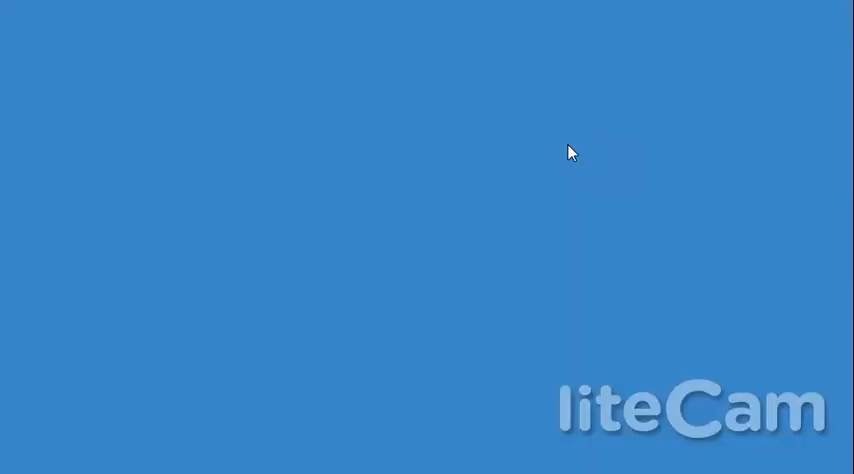
mouse_move(564, 124)
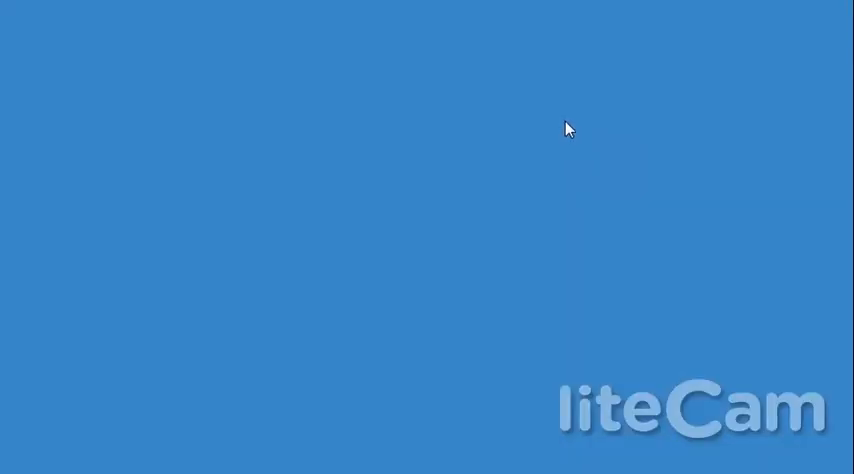
mouse_move(662, 124)
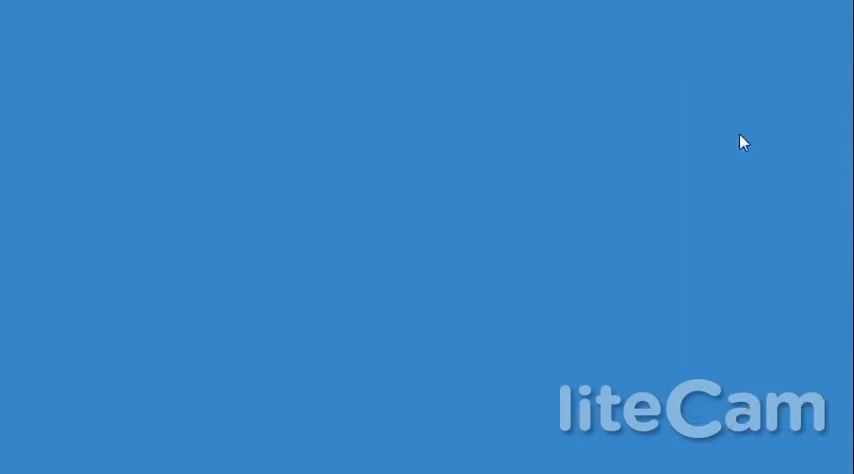
mouse_move(624, 184)
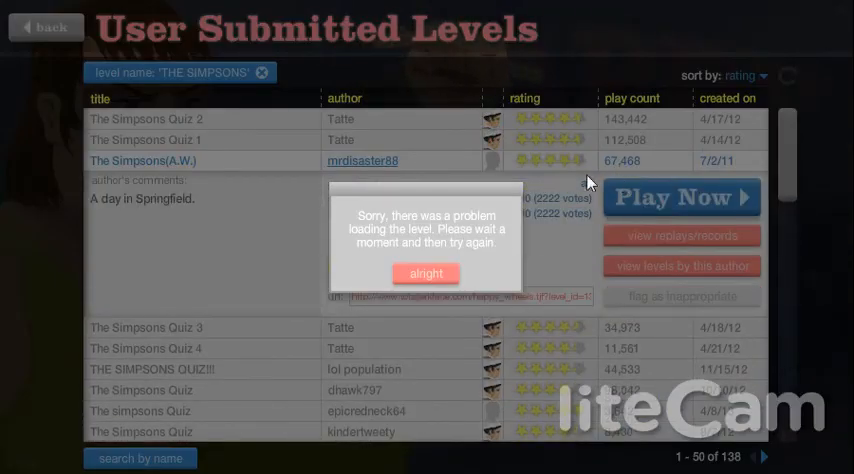
Dismiss the loading error again and wait for the Simpsons level to load
click(426, 272)
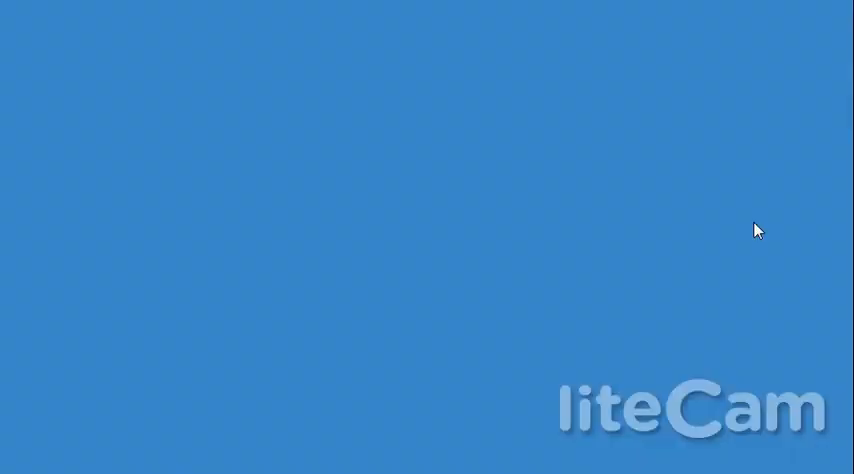
mouse_move(808, 272)
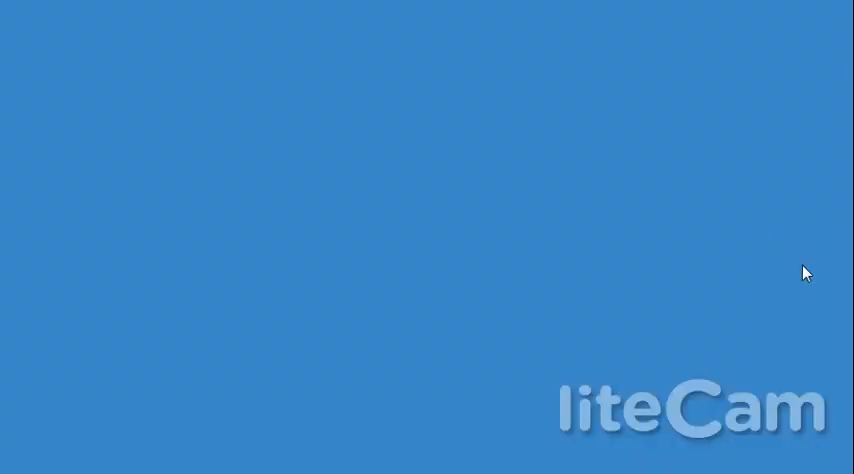